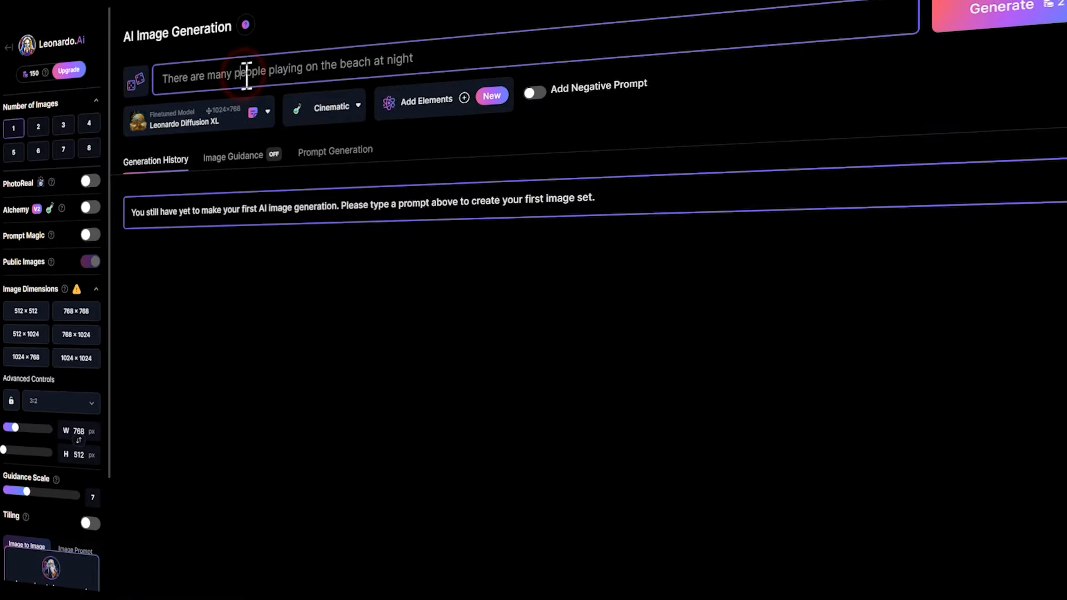
Enter the Leonardo.Ai prompt 'A girl walks alone on the beach at night'.
text(A girl walks alone on the beach at night)
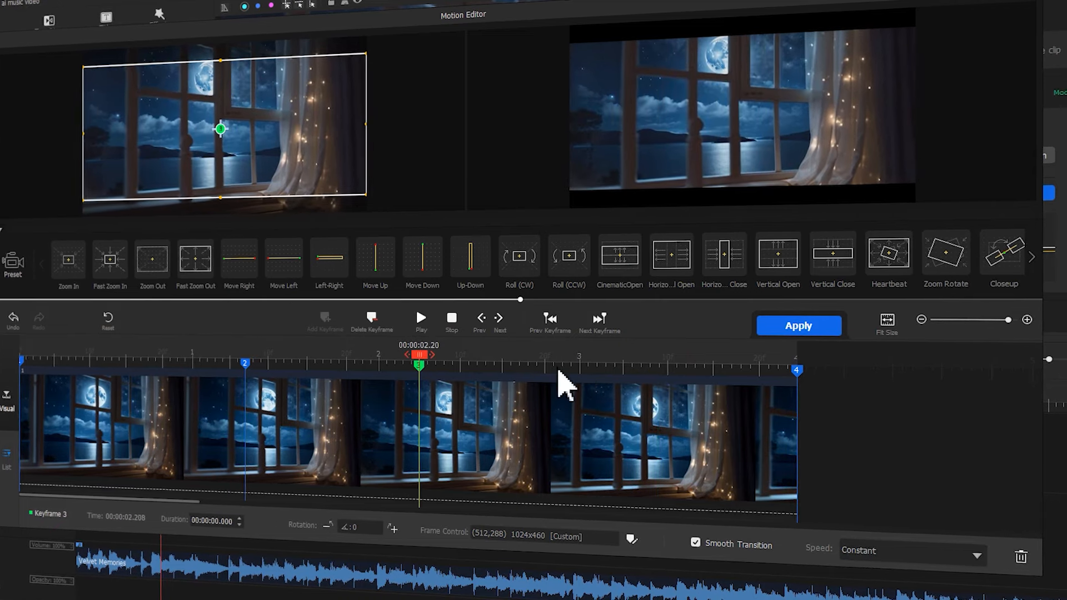
Apply the keyframed motion path to the moonlit window clip in the Motion Editor.
click(536, 366)
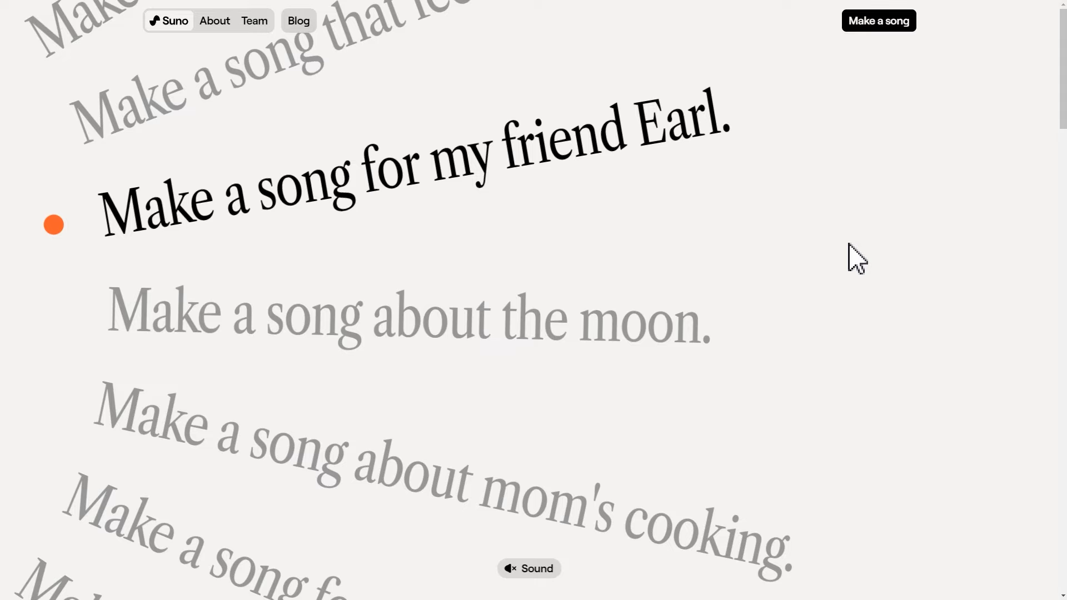
Scroll down Suno's homepage and launch the song-making app from Make a song.
scroll(down, 3)
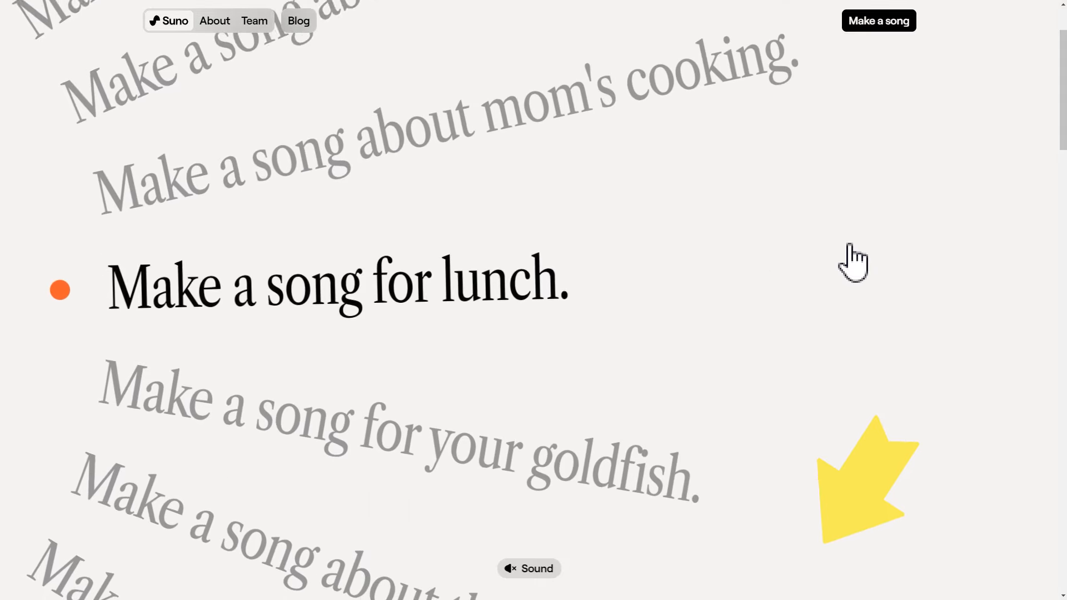
scroll(down, 3)
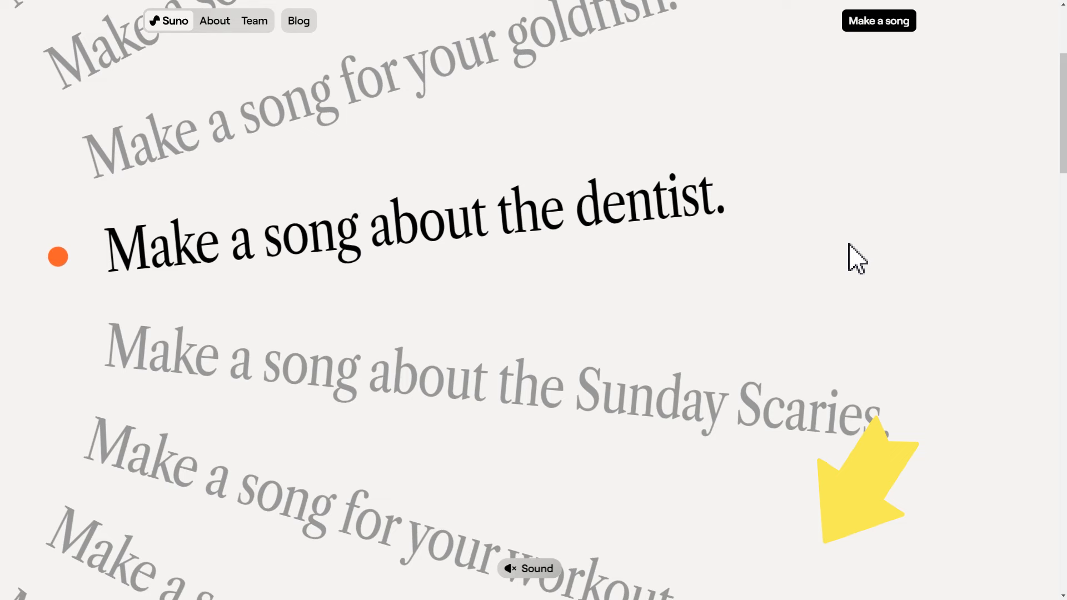
click(879, 21)
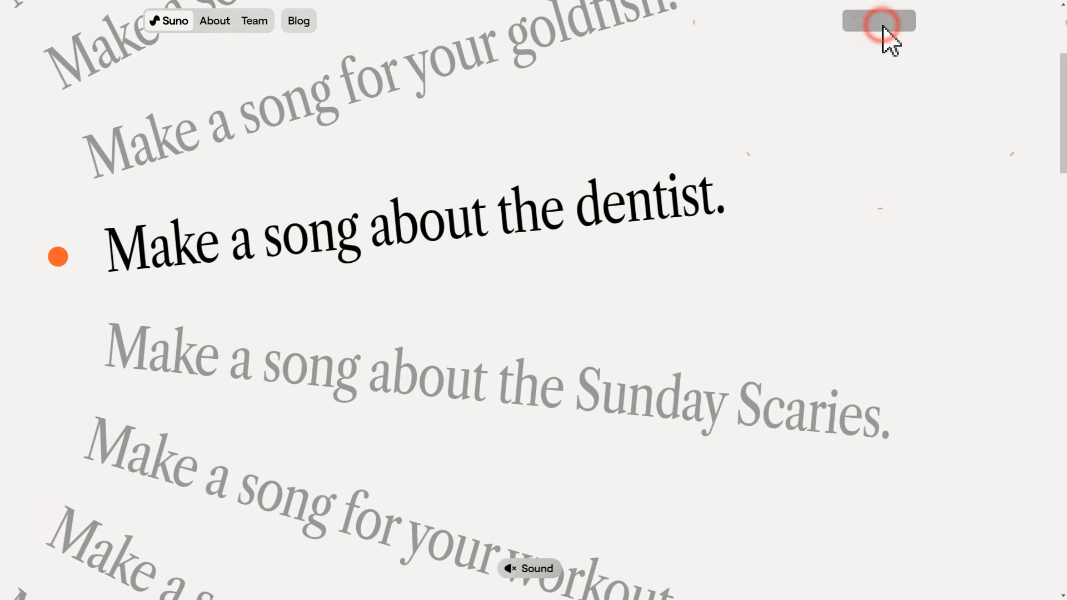
click(877, 21)
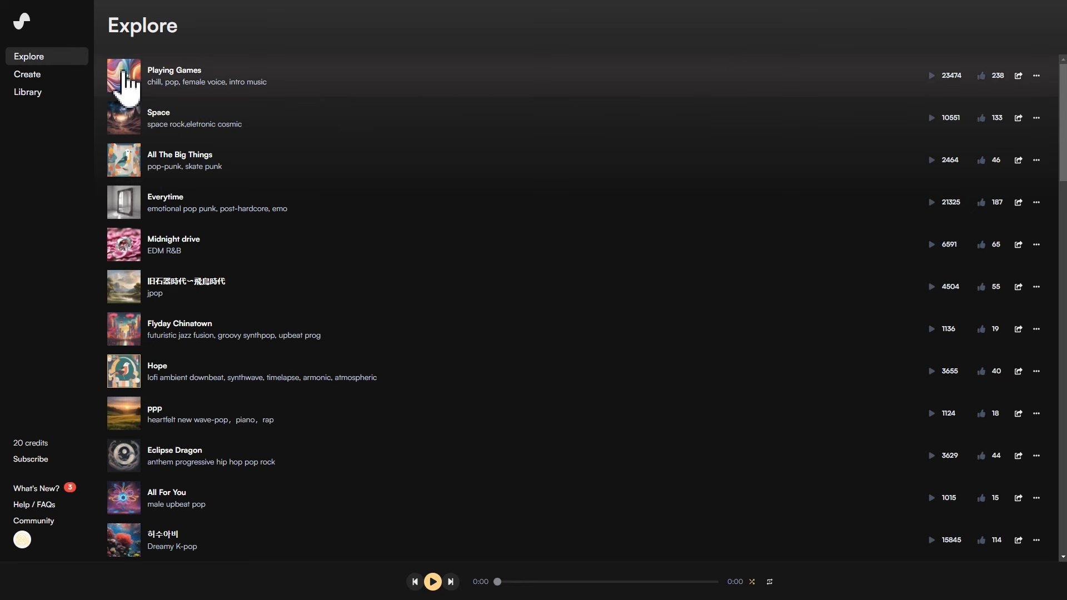
Play the 'Space' example song from Explore, then pause it.
click(123, 75)
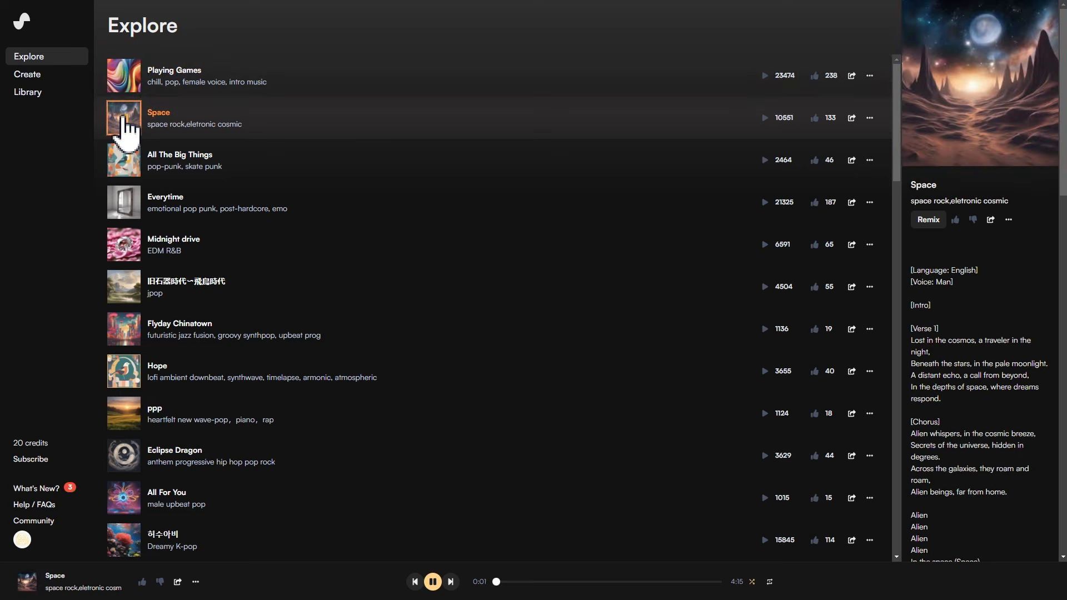
click(431, 581)
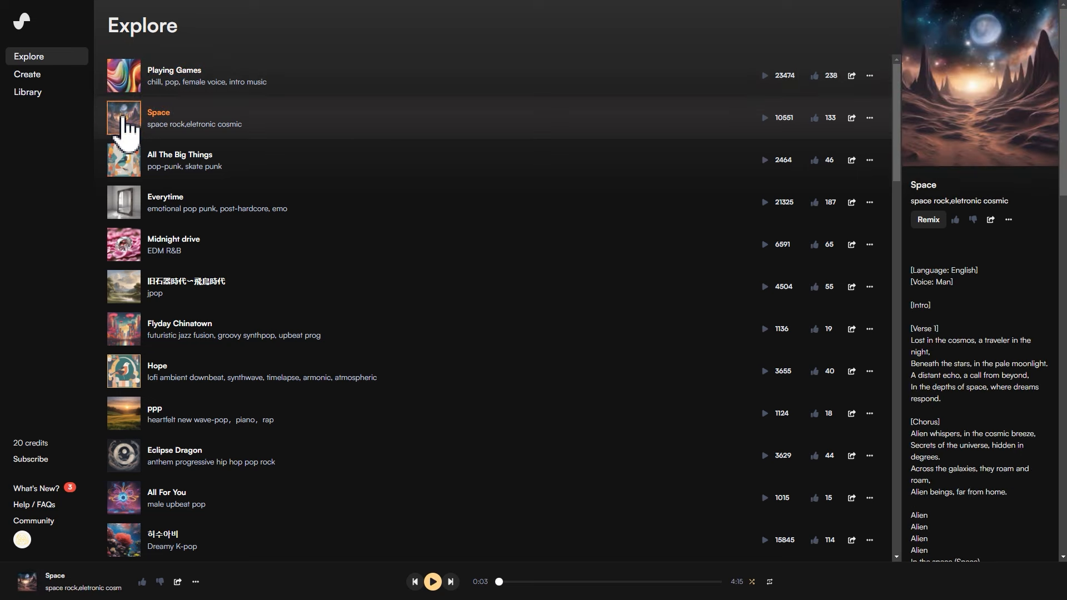
mouse_move(27, 74)
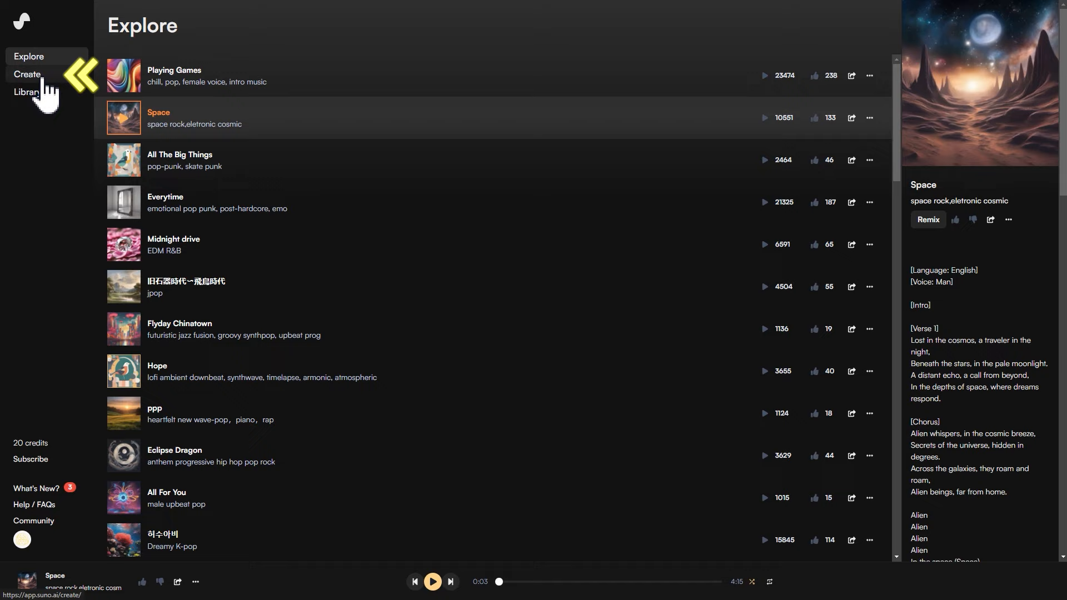
Generate songs on Suno's Create page from a warm, soft retro description.
click(27, 74)
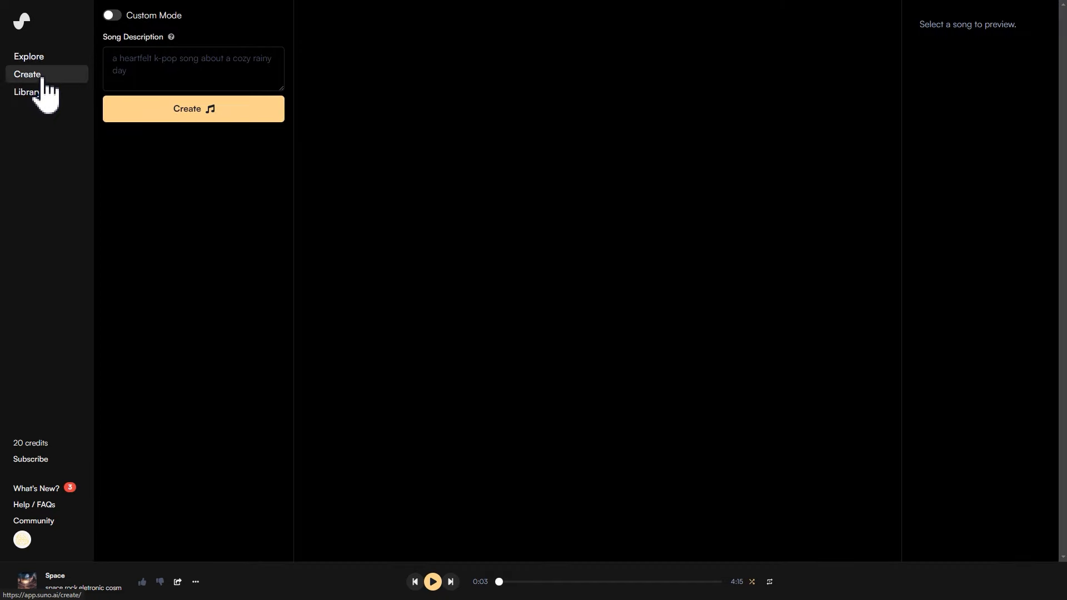
click(193, 109)
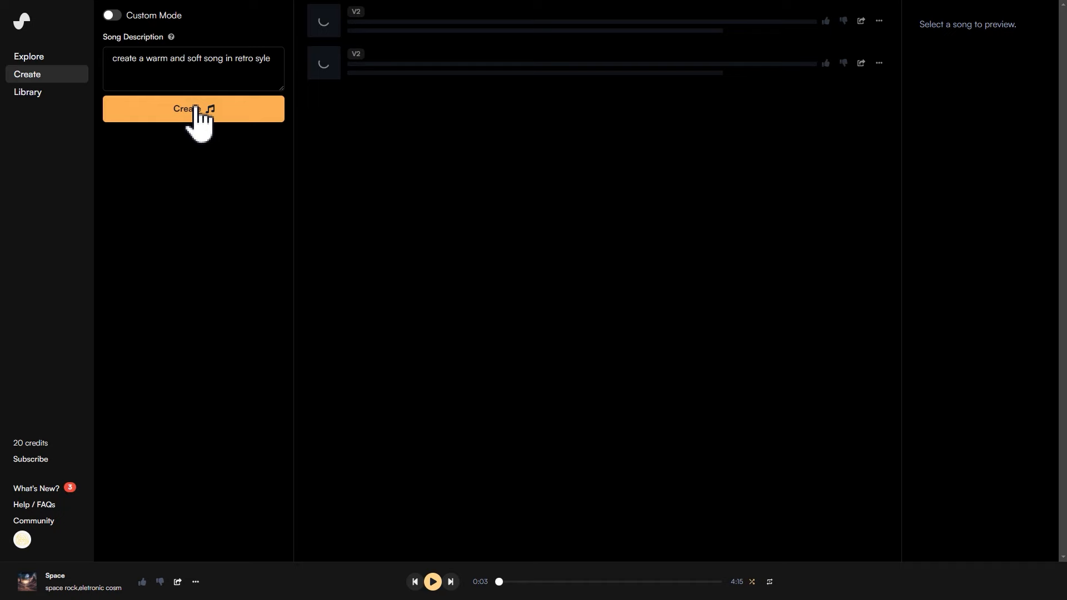
click(193, 109)
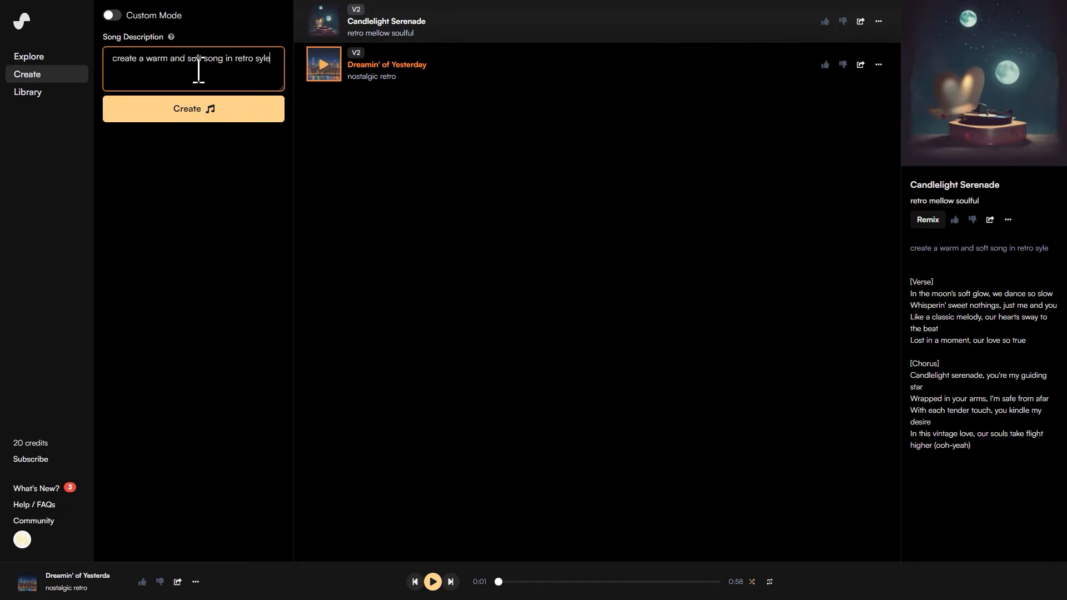
click(324, 21)
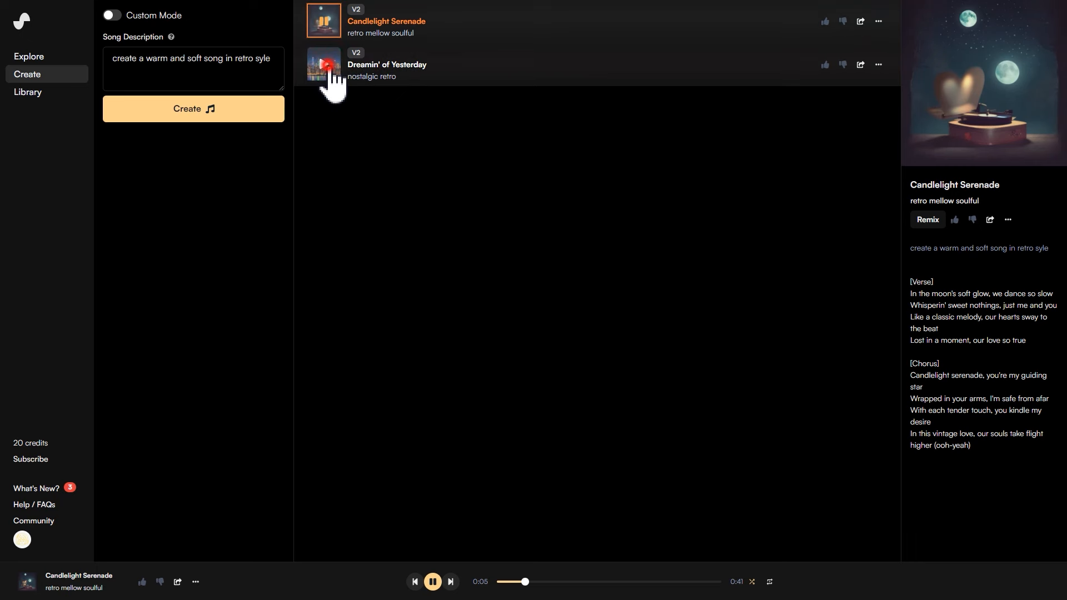
Preview 'Dreamin' of Yesterday', then show download options for 'Candlelight Serenade'.
click(324, 65)
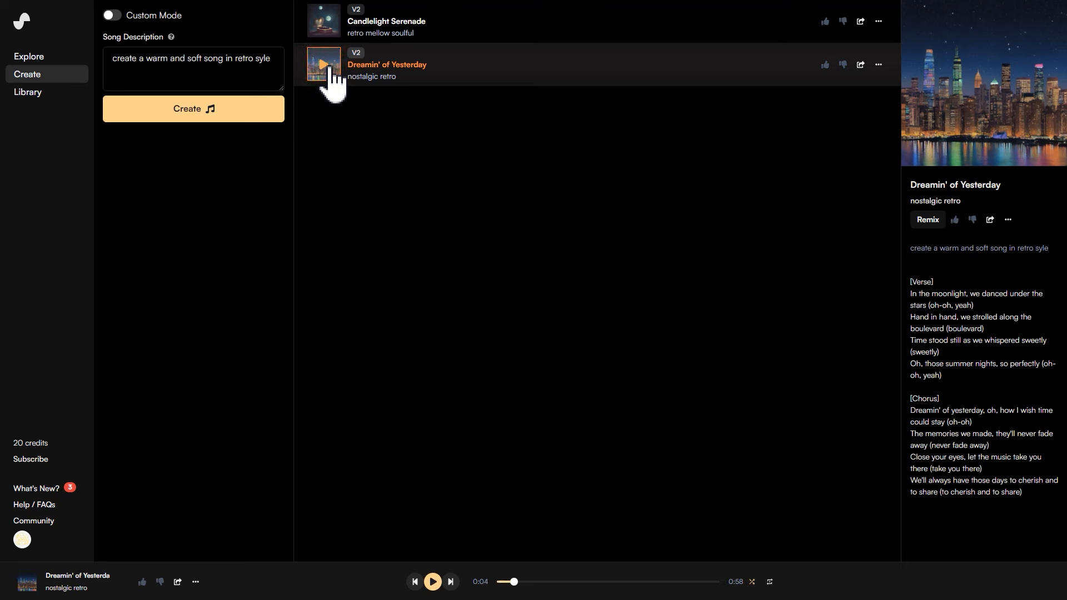
click(385, 21)
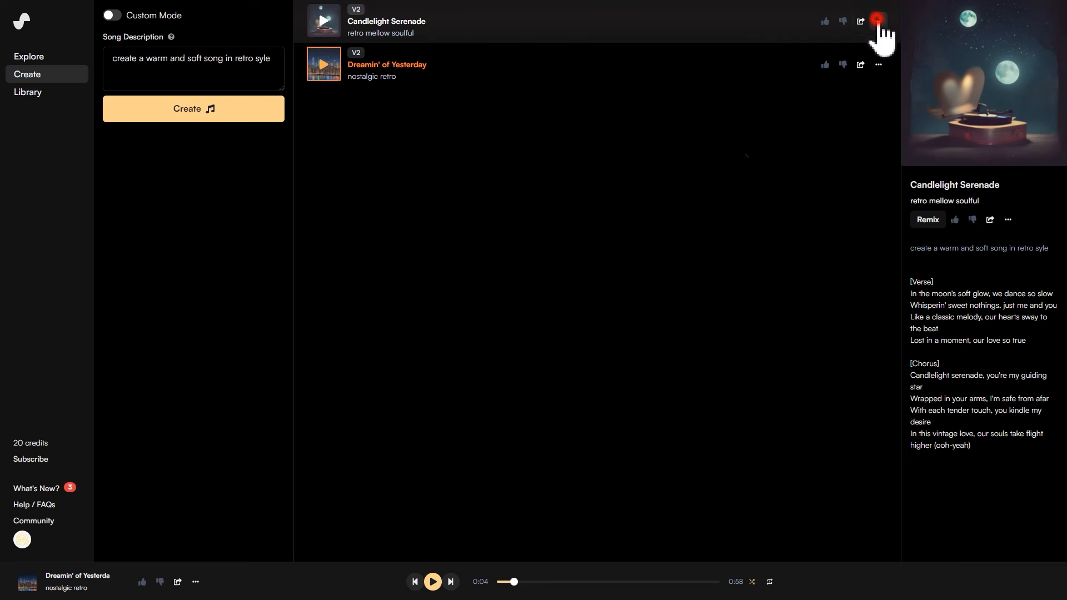
click(878, 21)
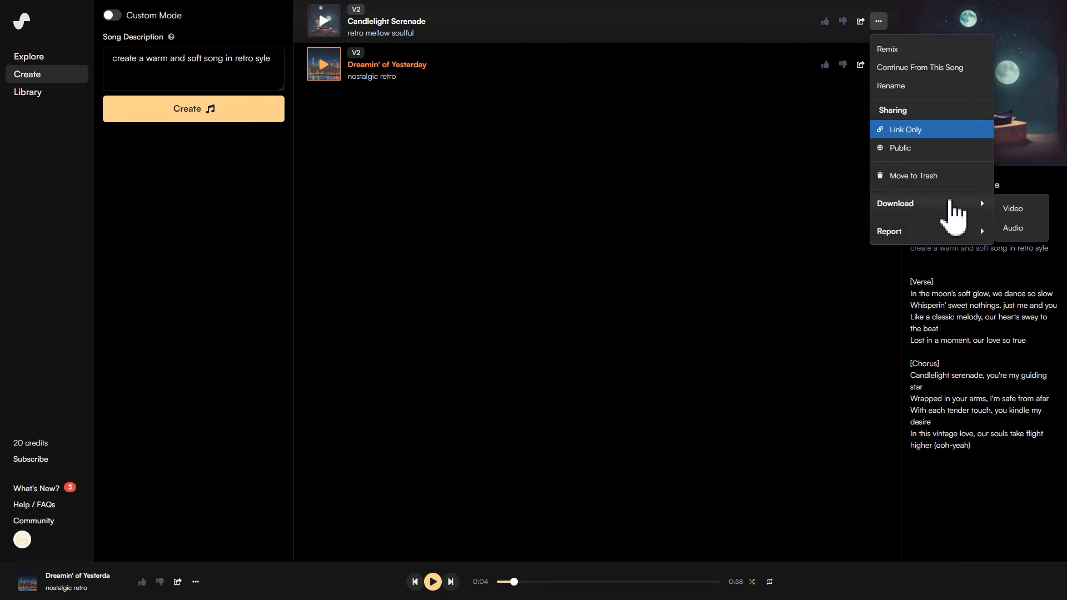
mouse_move(1030, 243)
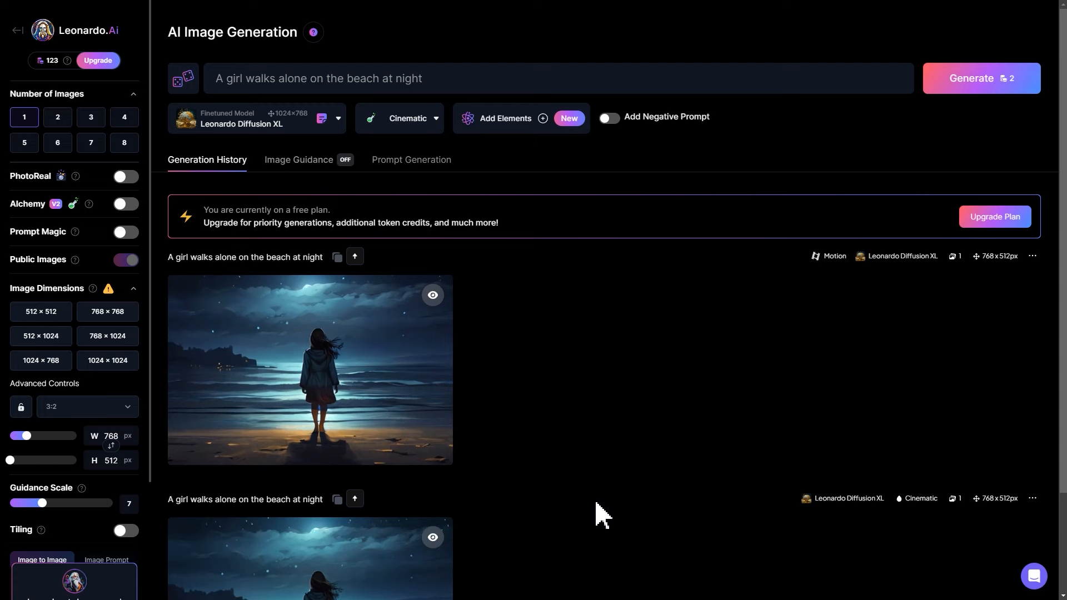
mouse_move(303, 466)
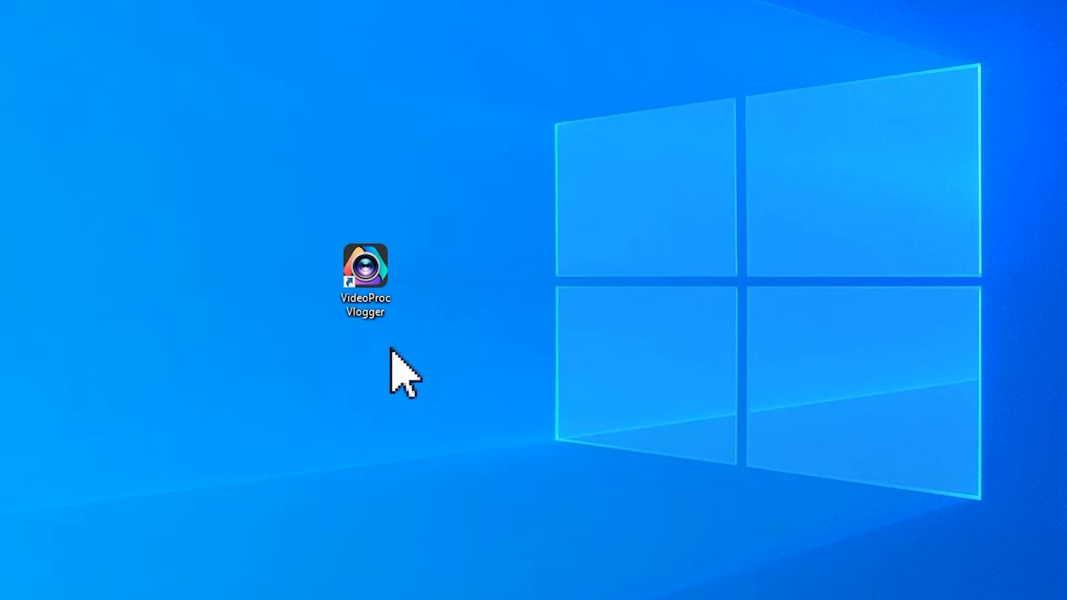
Launch VideoProc Vlogger and pick the 1920x1080 resolution for the 'ai music video' project.
double_click(364, 266)
text(ai music video)
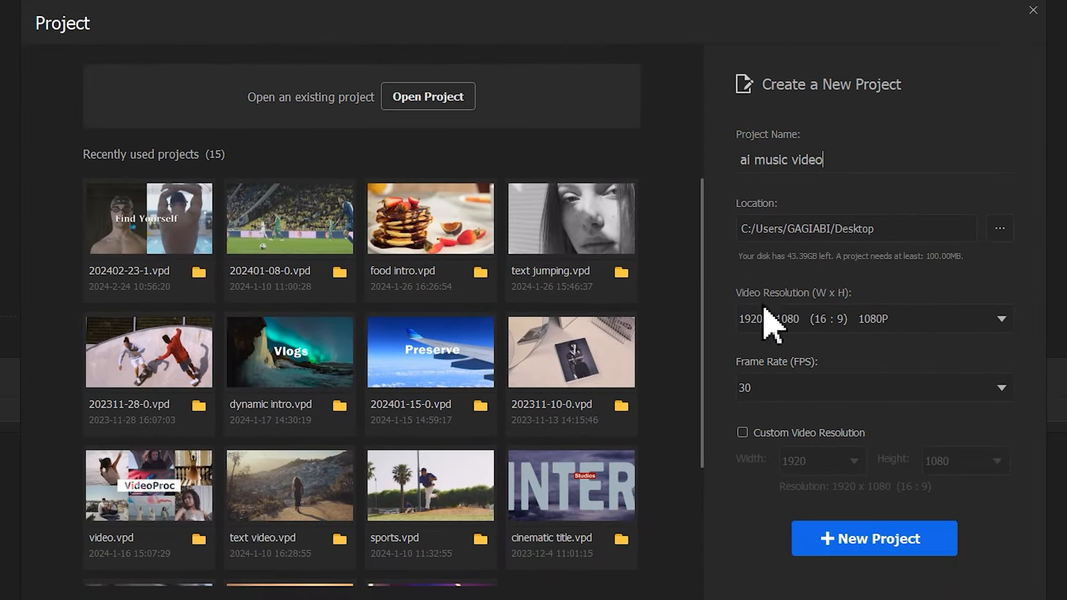
click(873, 538)
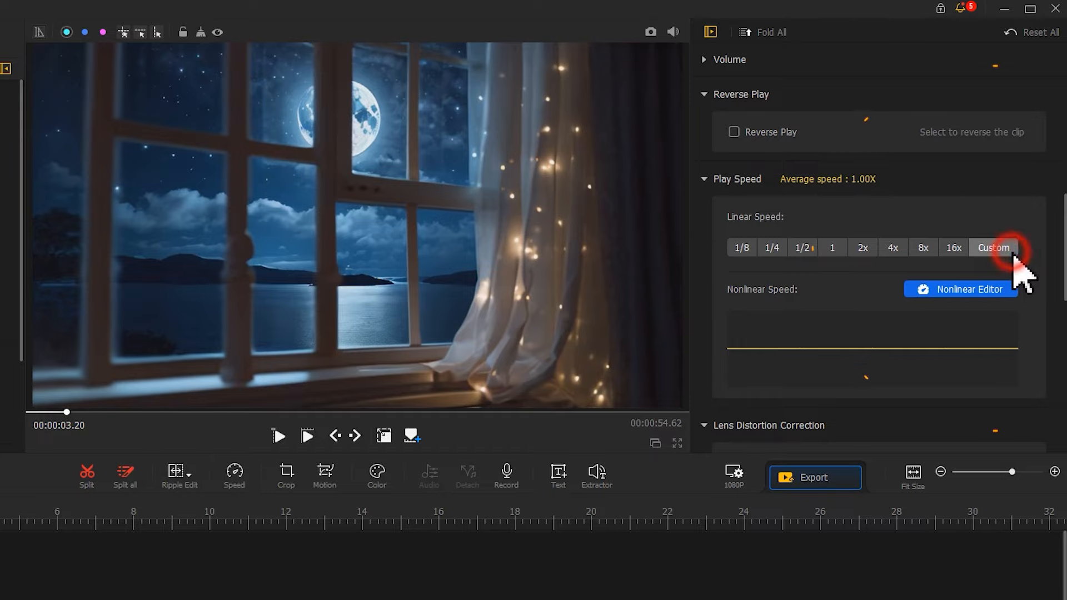
Set the moonlit window clip's custom constant play speed to 0.80x.
click(993, 248)
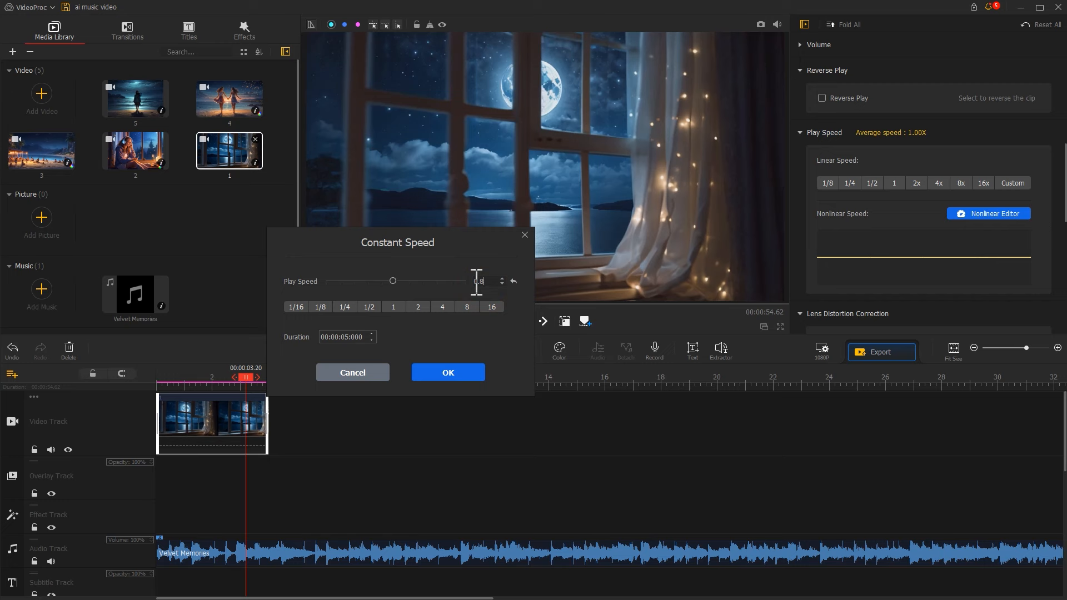
click(446, 372)
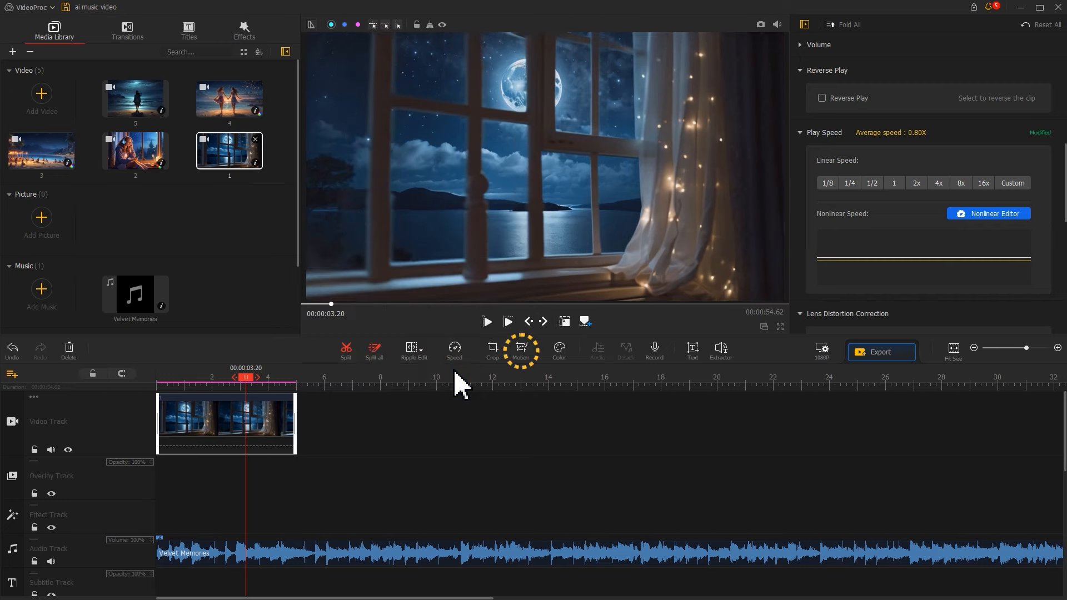
mouse_move(524, 381)
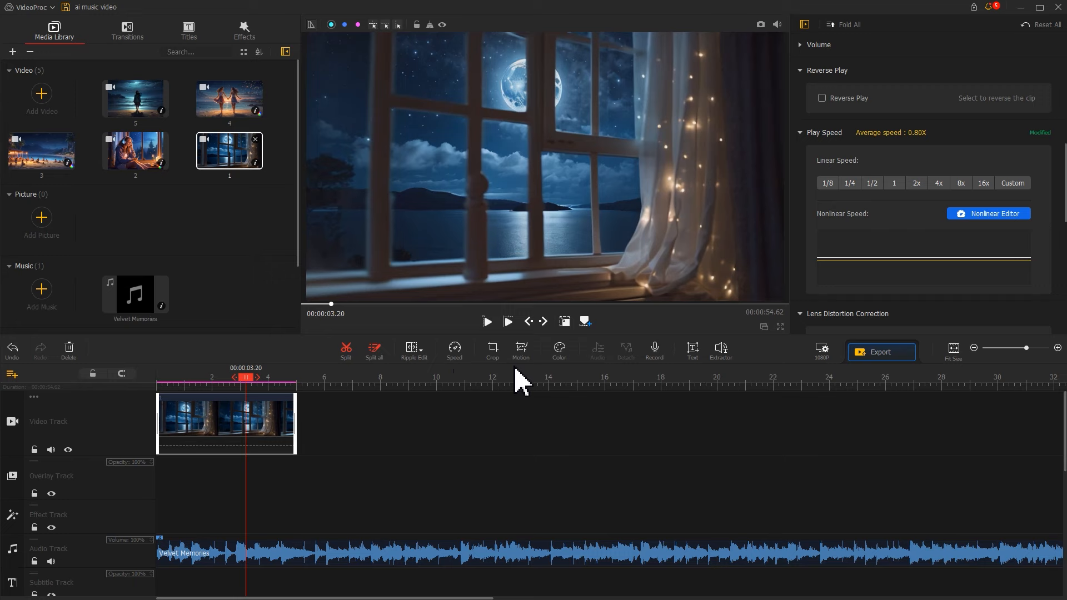
Add the CinematicOpen preset to the window clip, retime two keyframes, and apply.
click(520, 351)
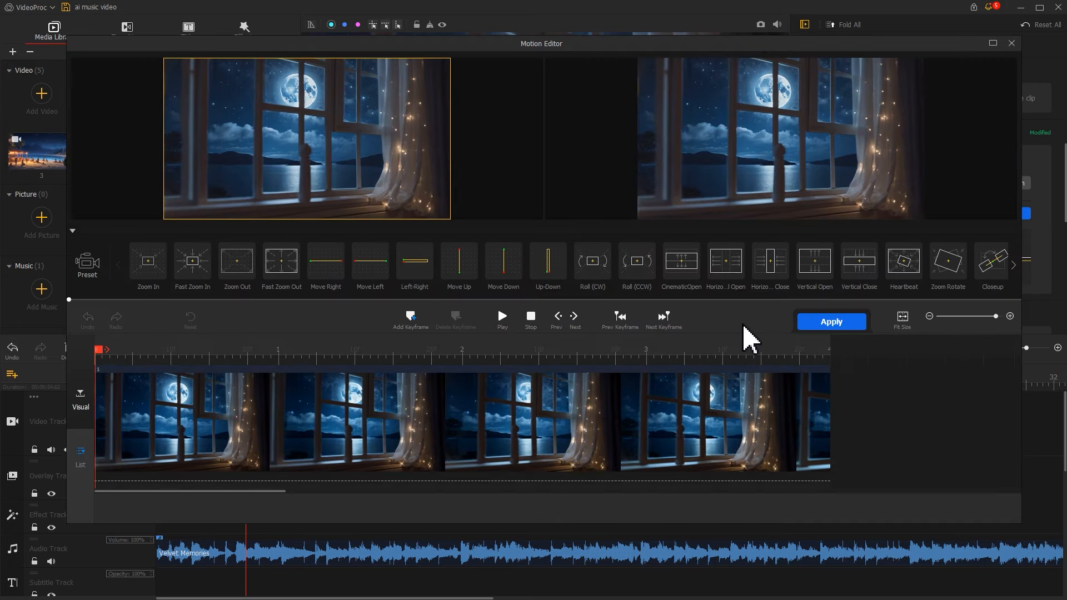
click(679, 261)
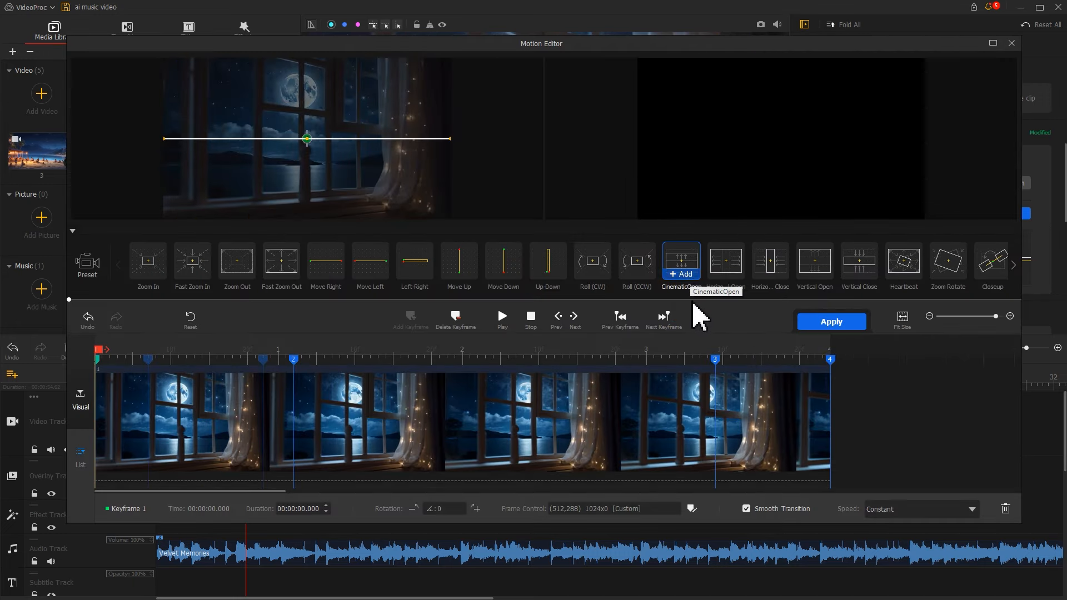
mouse_move(700, 320)
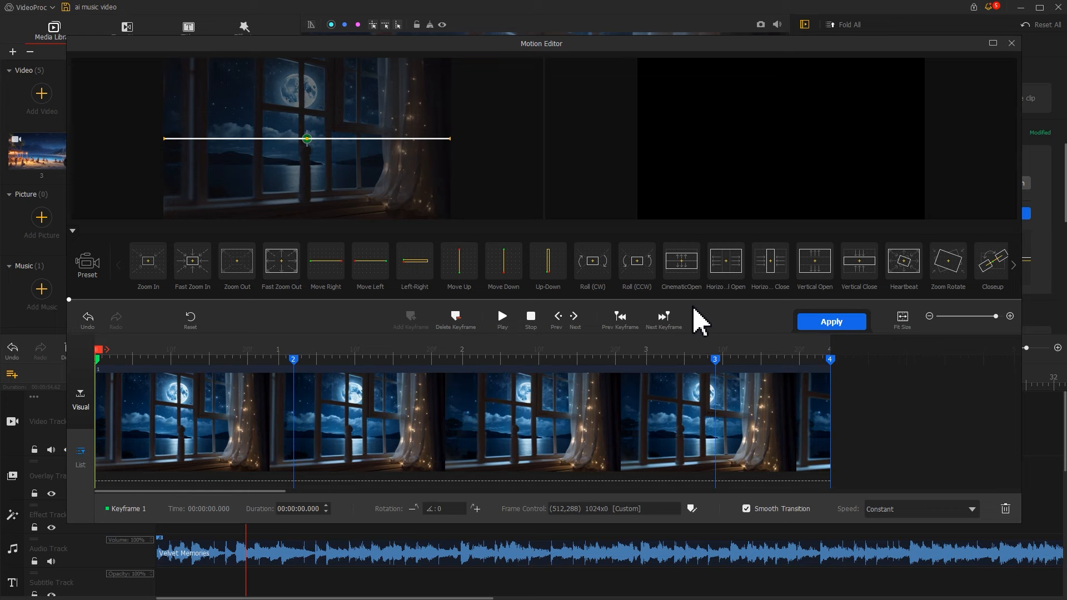
mouse_move(303, 378)
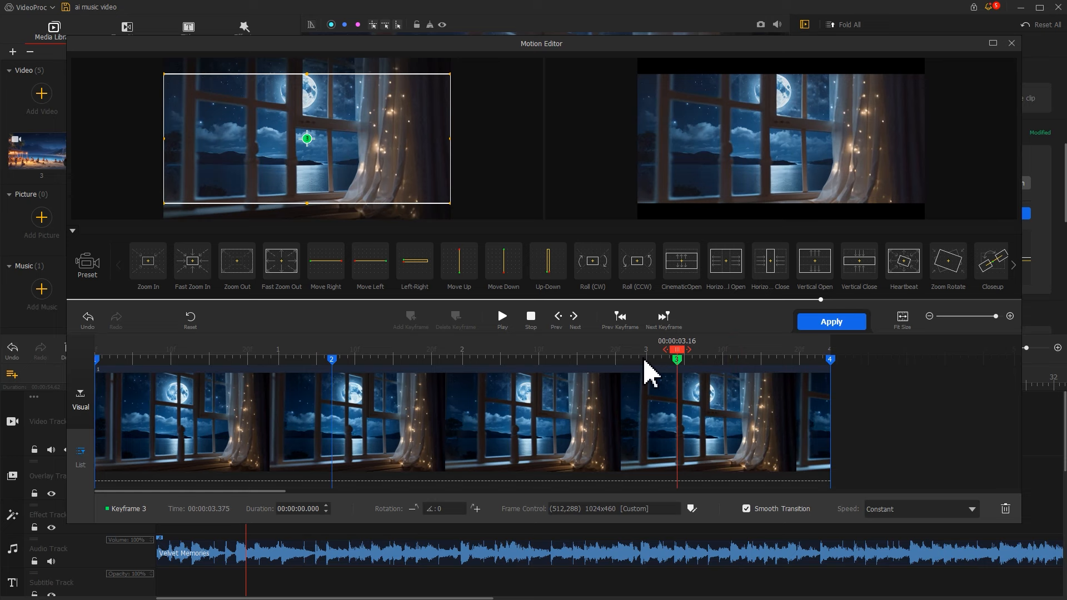
click(662, 316)
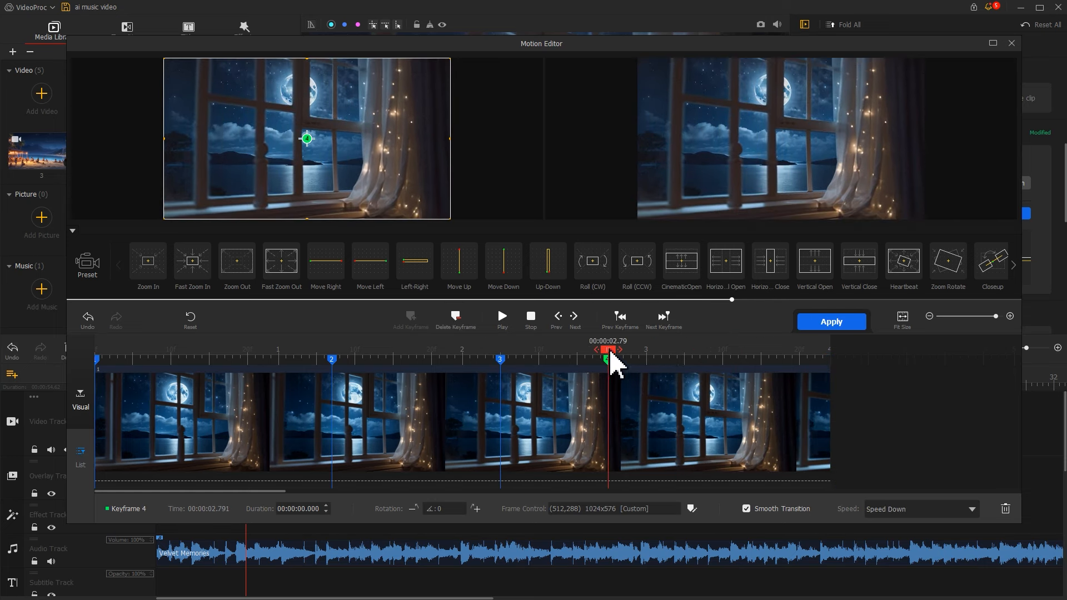
click(501, 317)
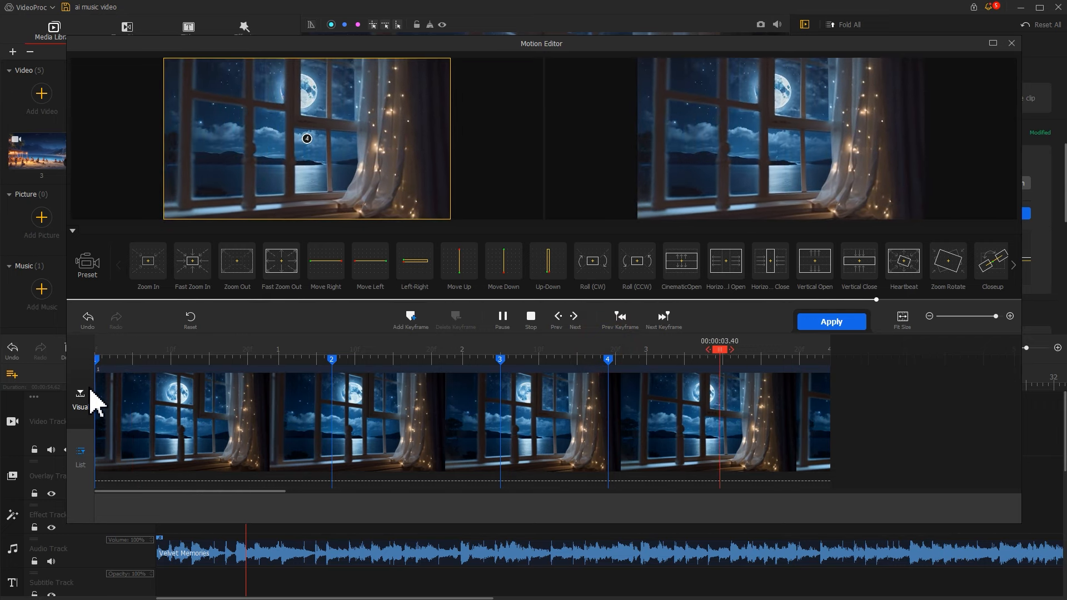
click(830, 322)
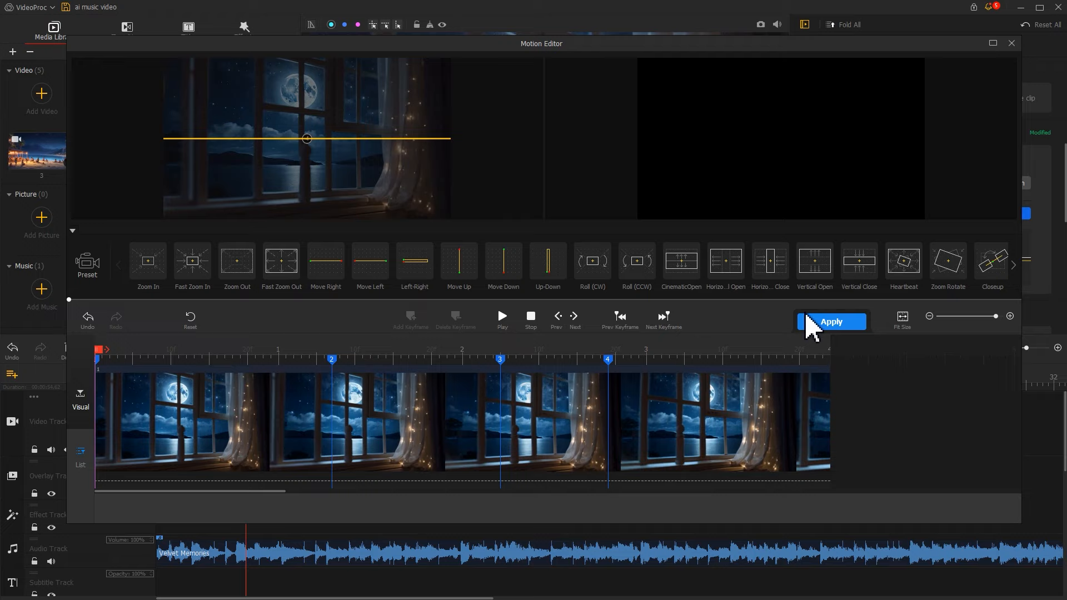
click(830, 321)
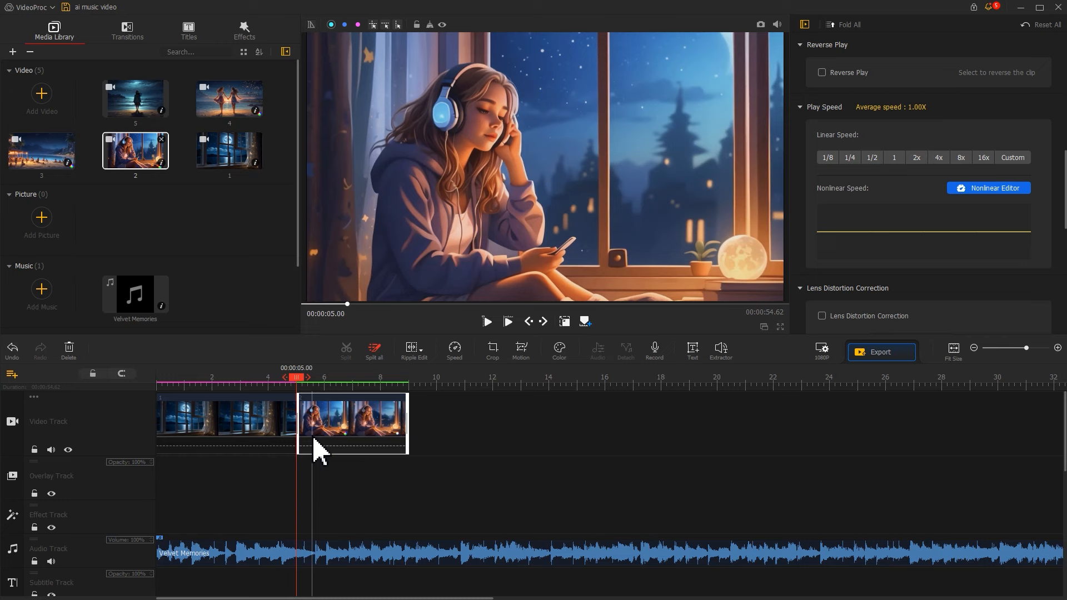
Set the headphone girl clip to a custom constant speed of 0.60x.
click(1012, 157)
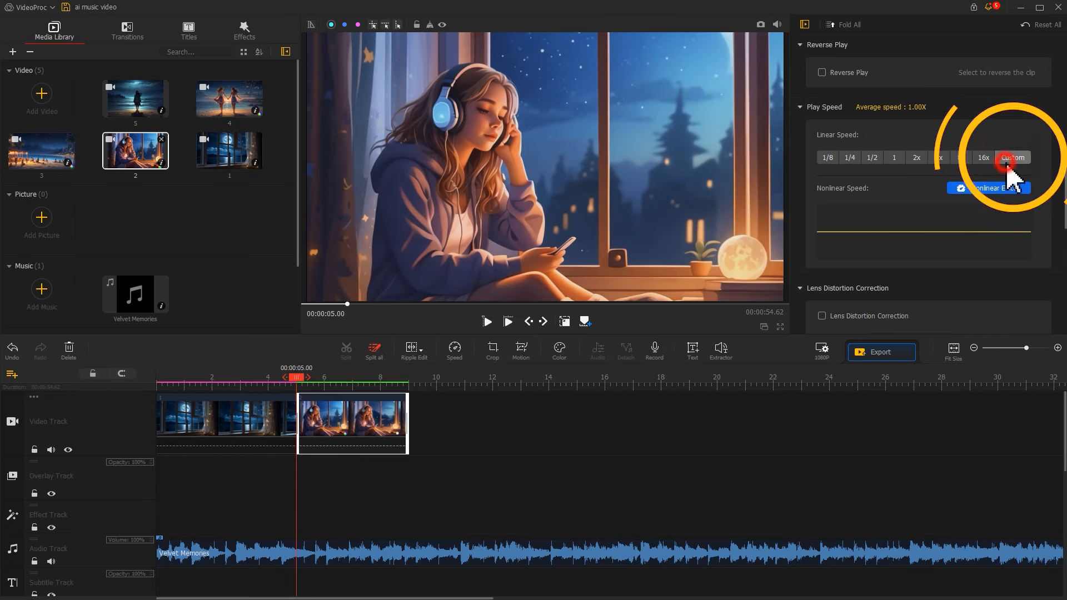
click(1012, 157)
text(0.6)
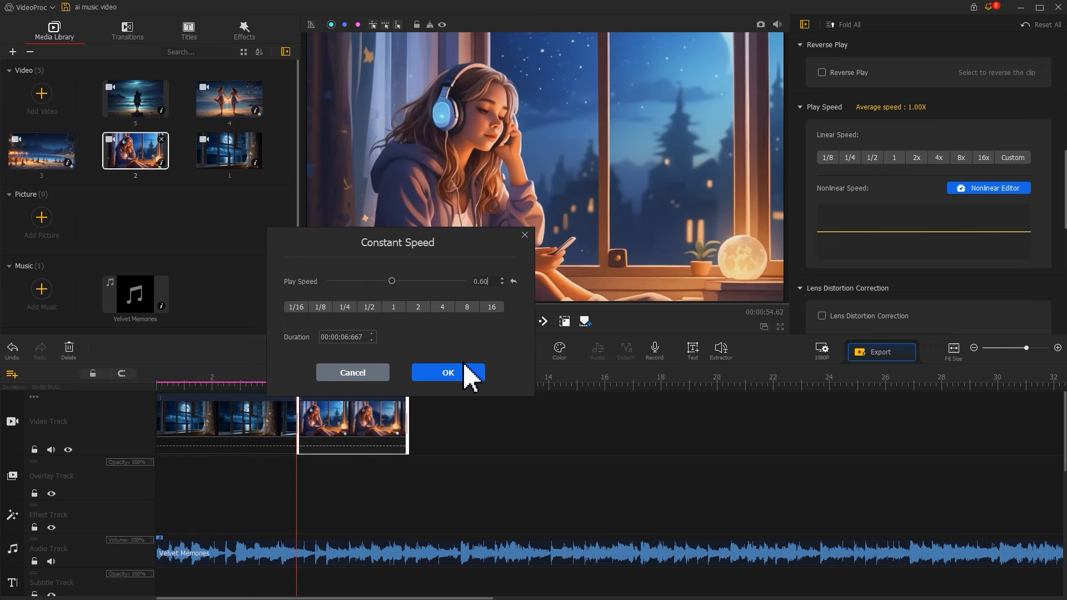
click(447, 372)
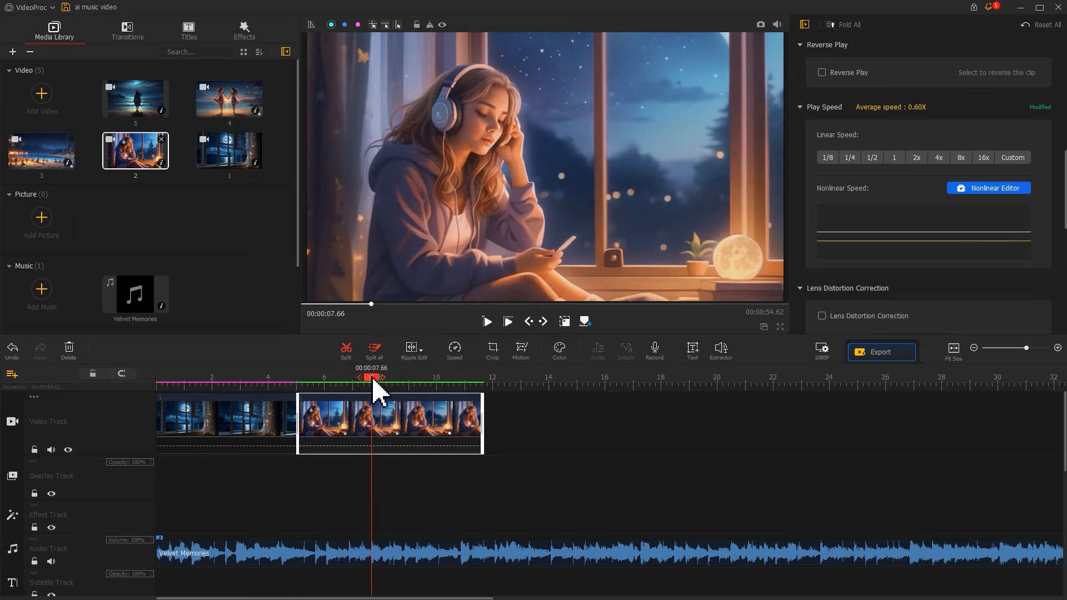
click(346, 350)
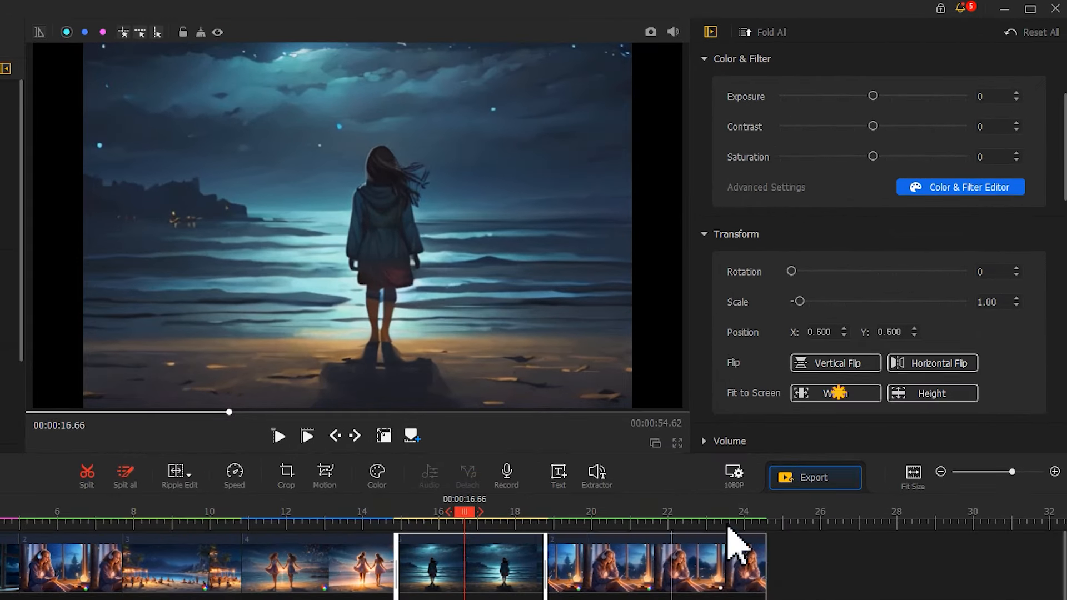
Fit the lone shoreline clip to the screen width.
click(834, 393)
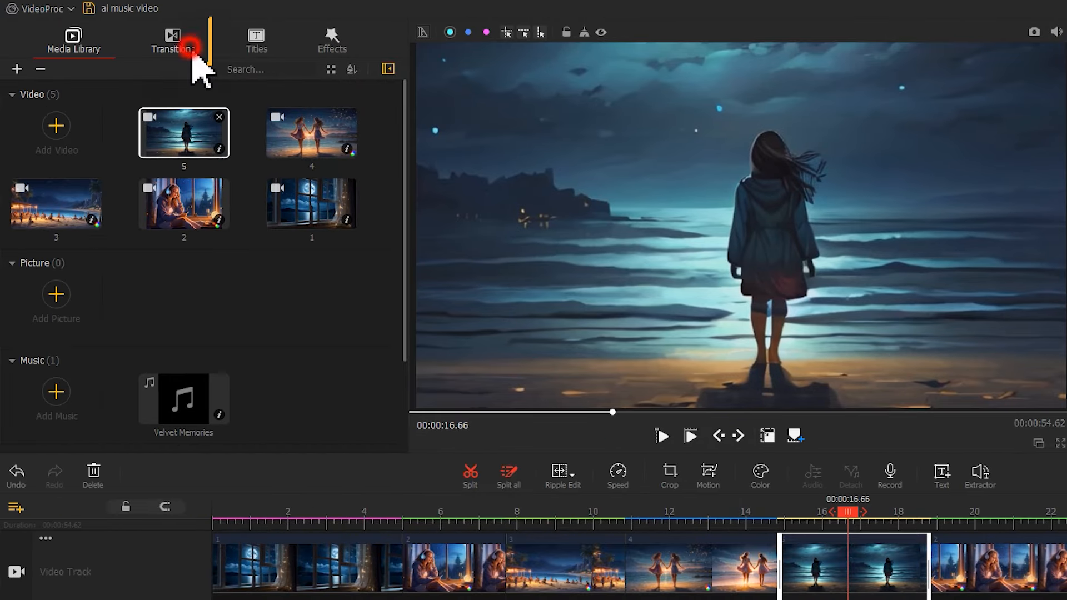
Place two Fade to White transitions between video track clips, including after the beach-girl scene.
click(171, 39)
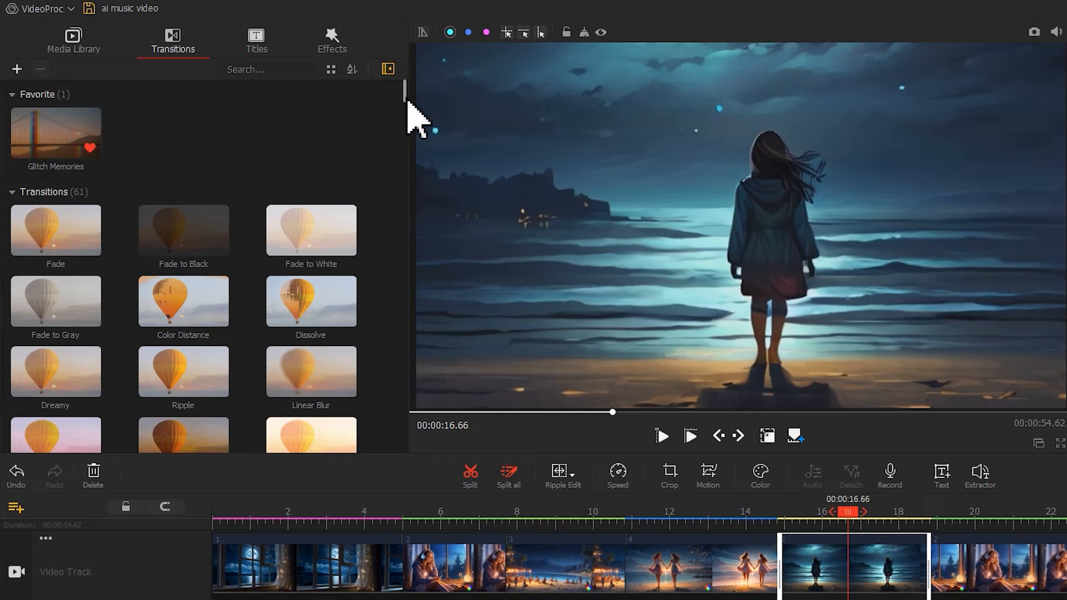
scroll(down, 3)
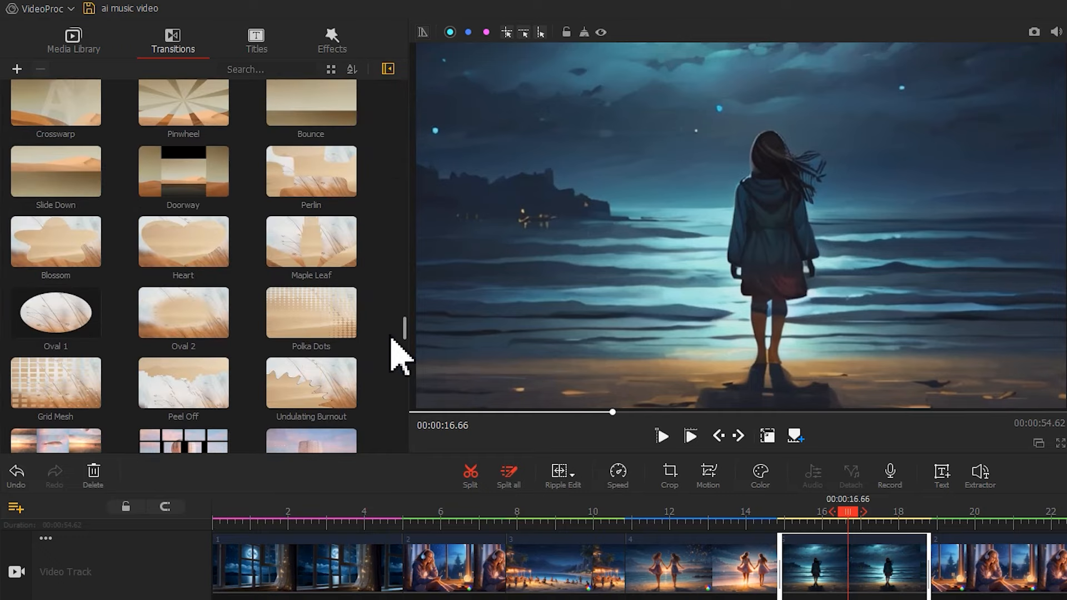
scroll(up, 3)
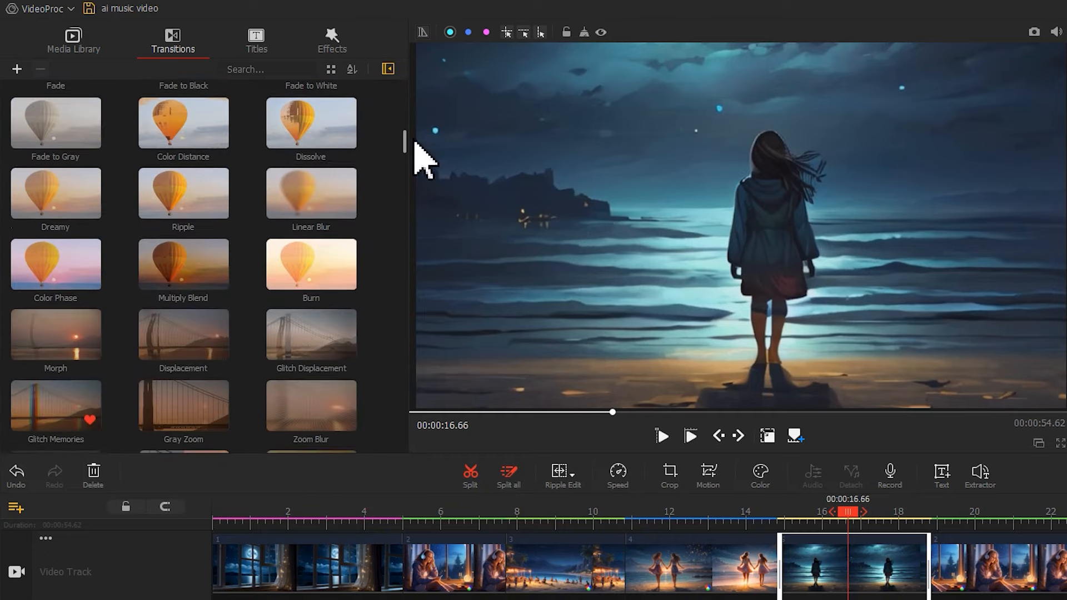
scroll(up, 3)
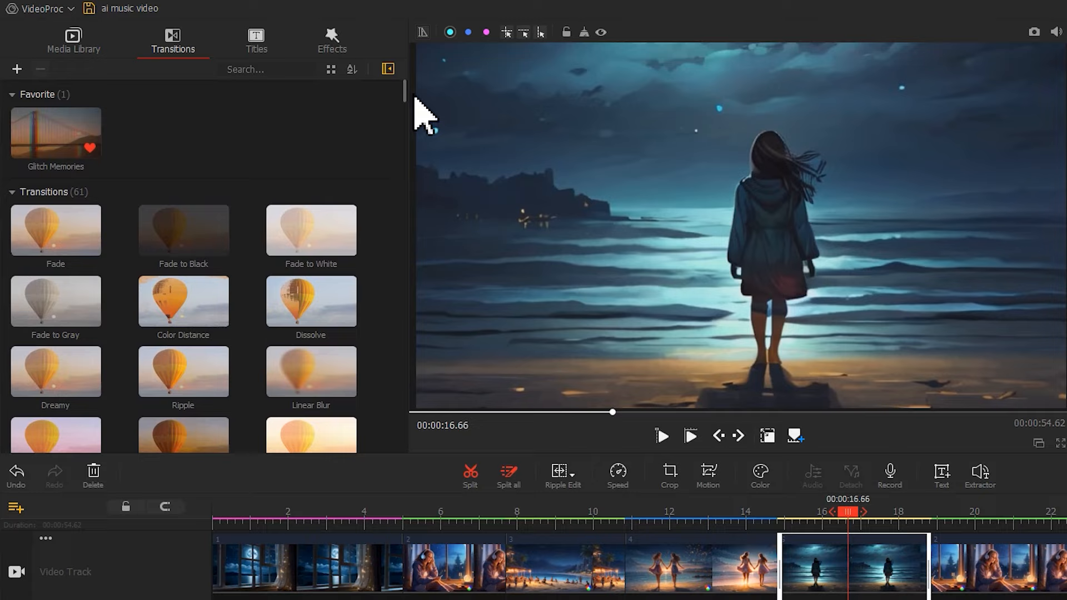
click(311, 230)
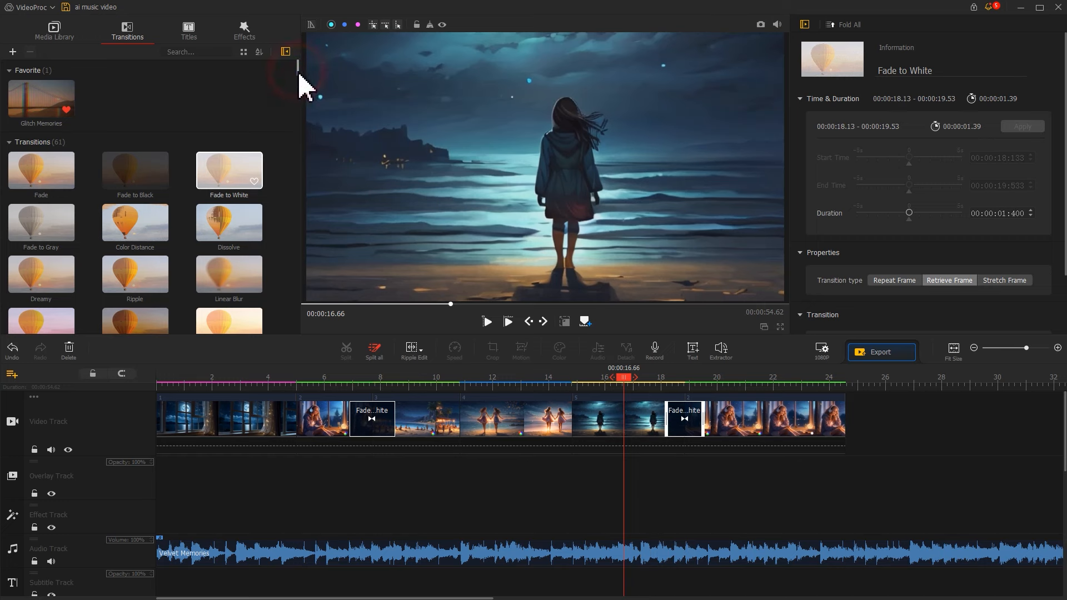
scroll(down, 3)
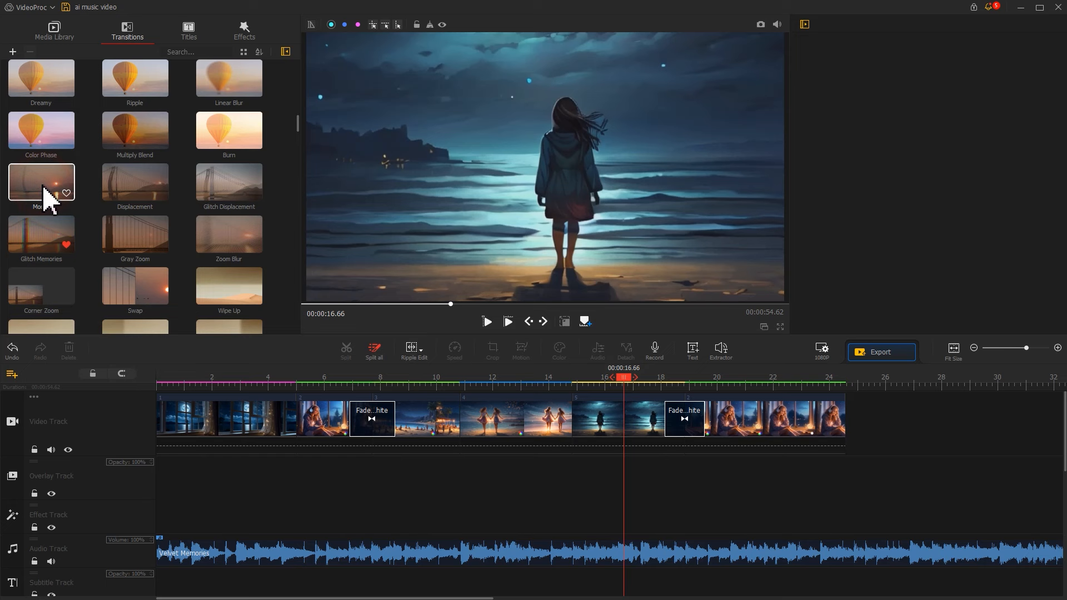